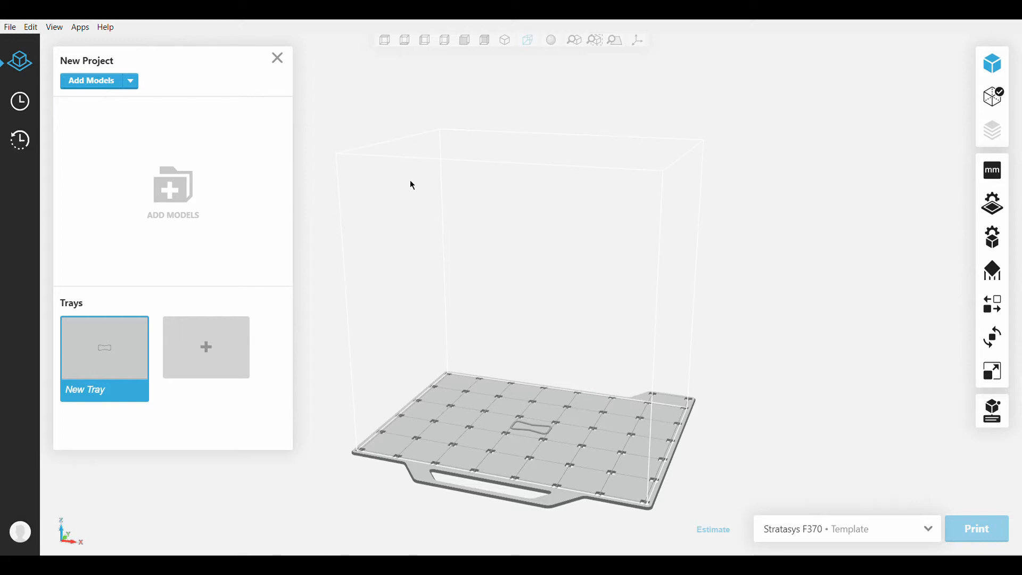
mouse_move(807, 251)
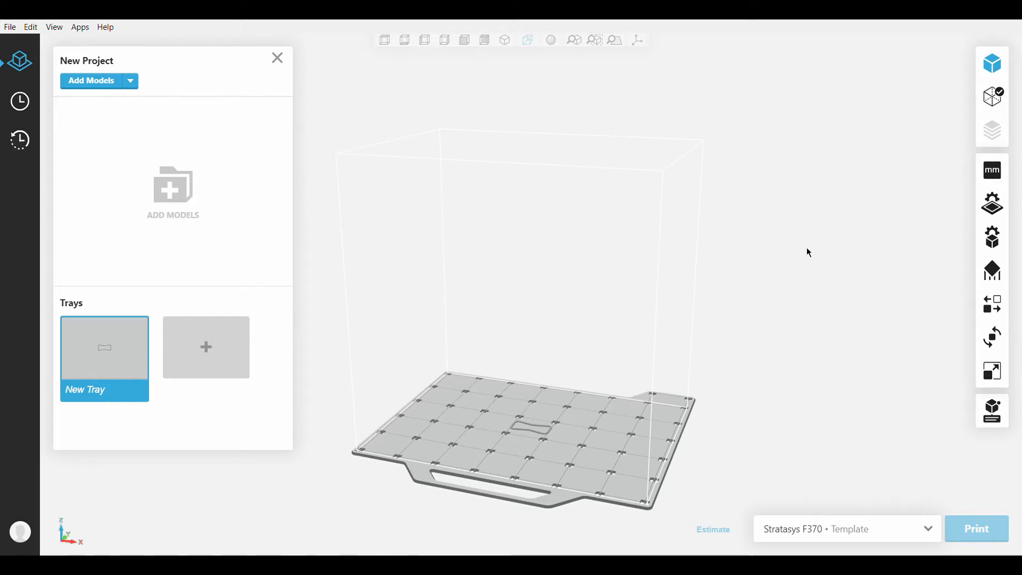
mouse_move(992, 238)
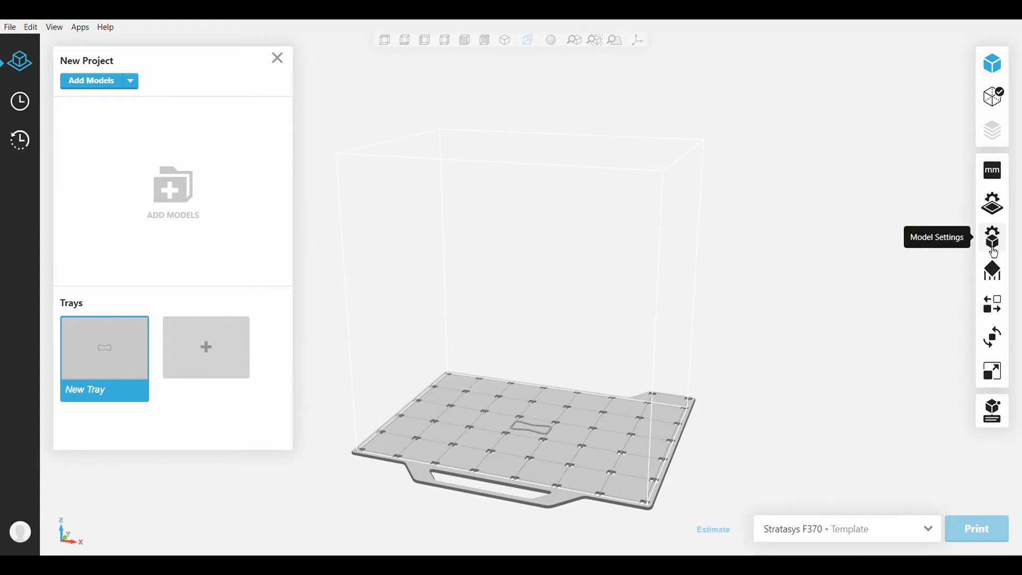
Step: Show the Model Settings panel beside the empty tray
click(992, 237)
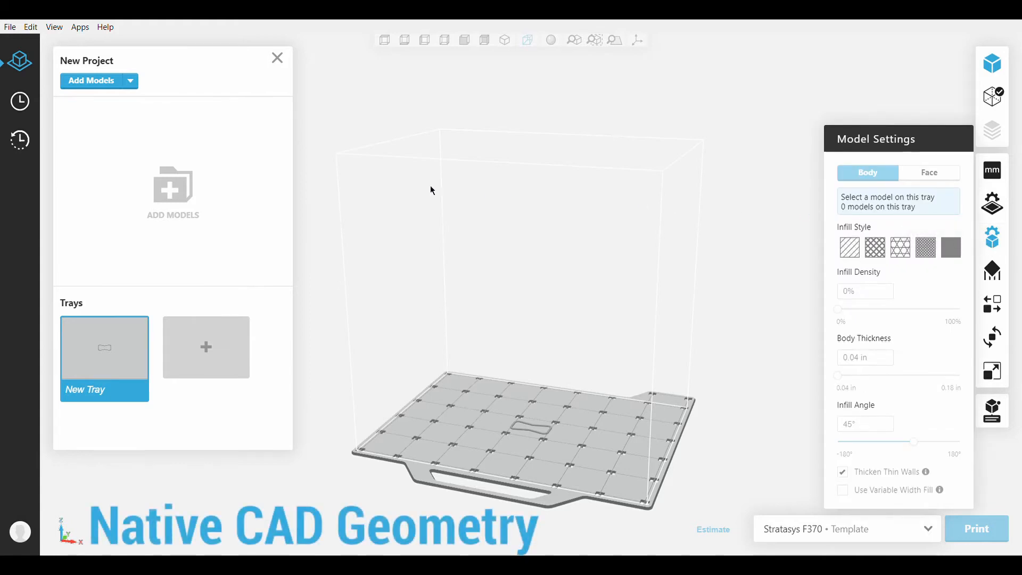
mouse_move(188, 128)
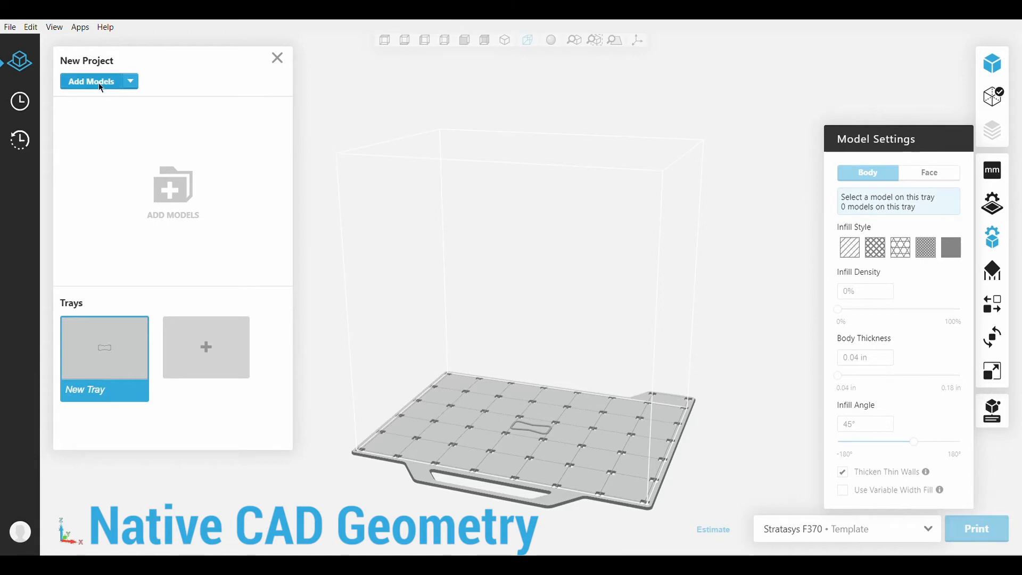
mouse_move(242, 129)
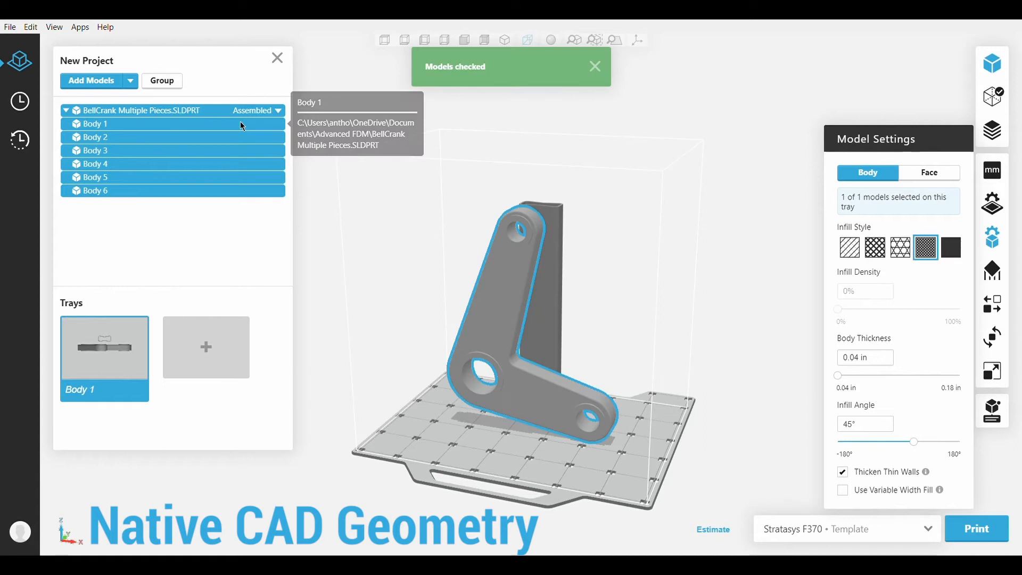
mouse_move(511, 270)
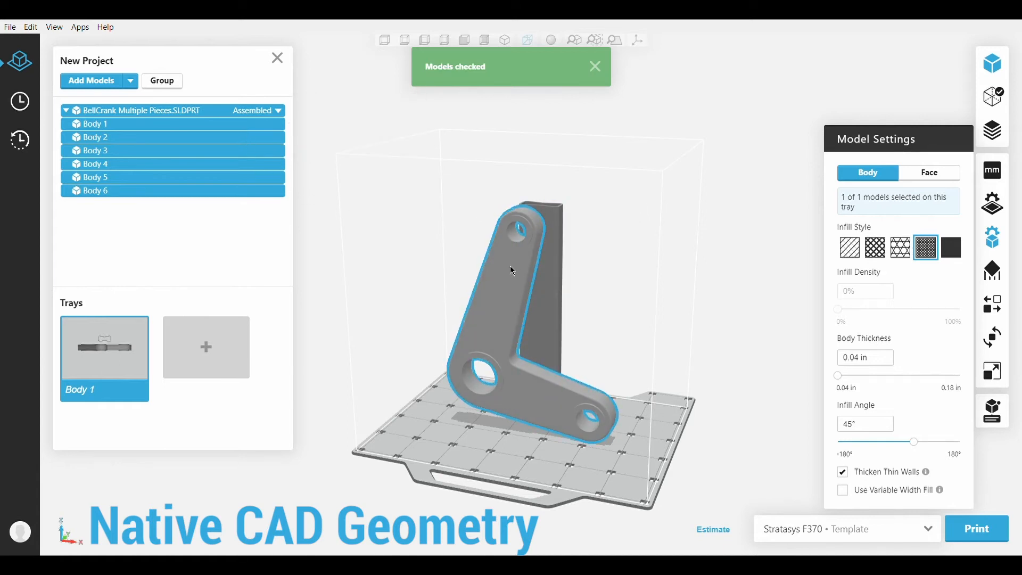
Step: Switch Model Settings to Face mode and select a cylindrical hole face on the crank
click(928, 172)
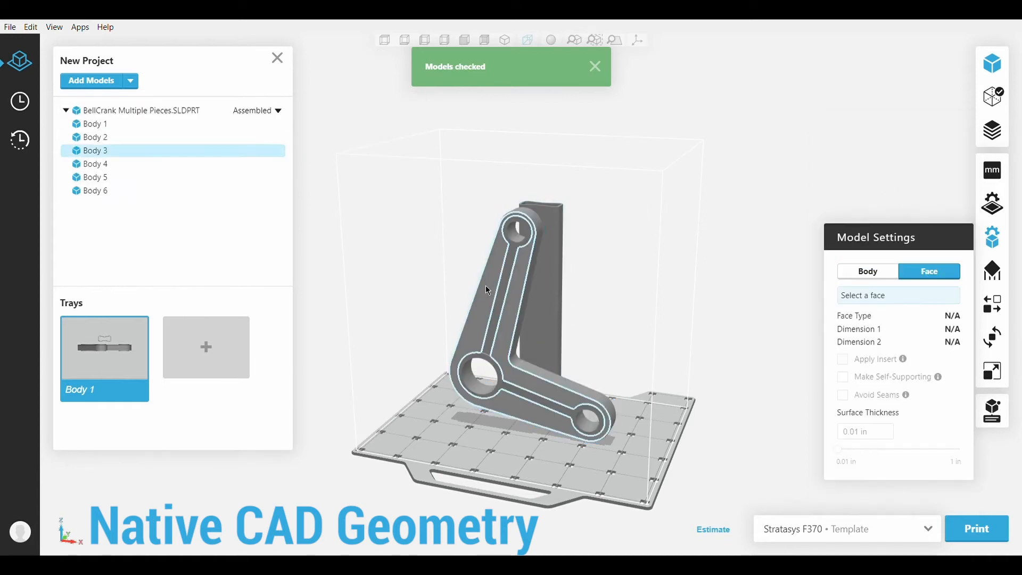
click(520, 228)
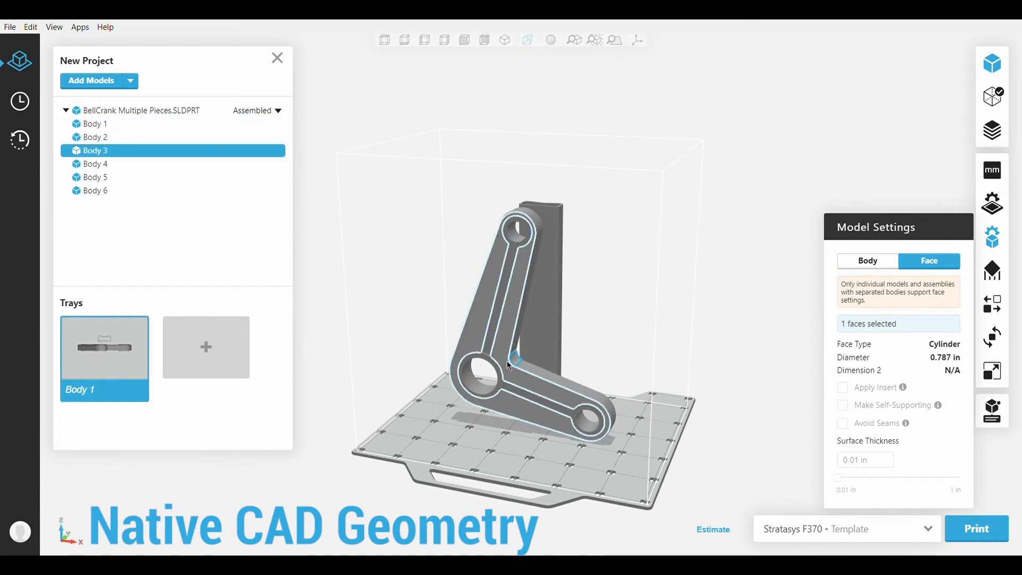
click(511, 360)
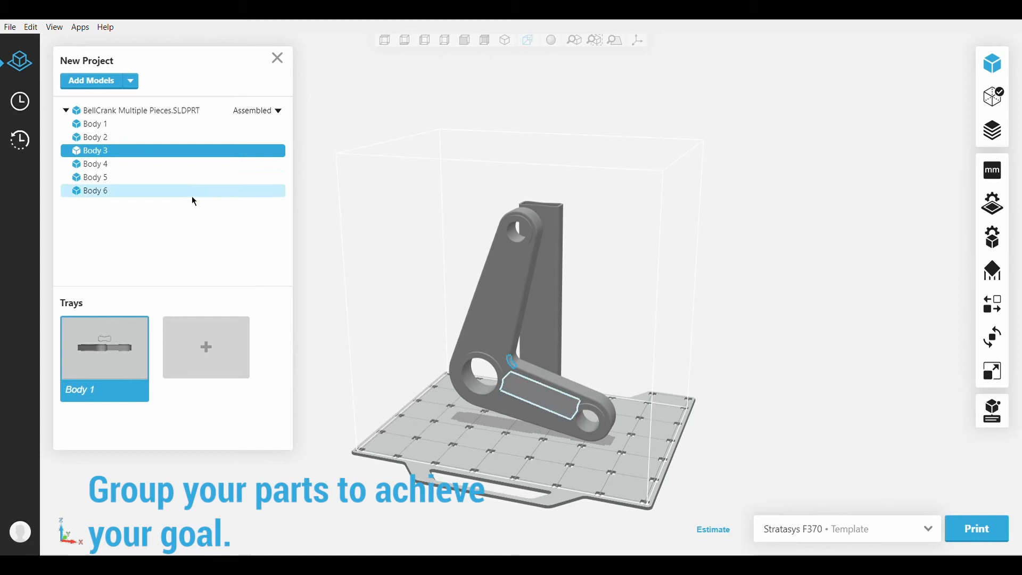
Step: Select Body 6, 5, 2 and the remaining bodies and combine them into Group 1
click(96, 177)
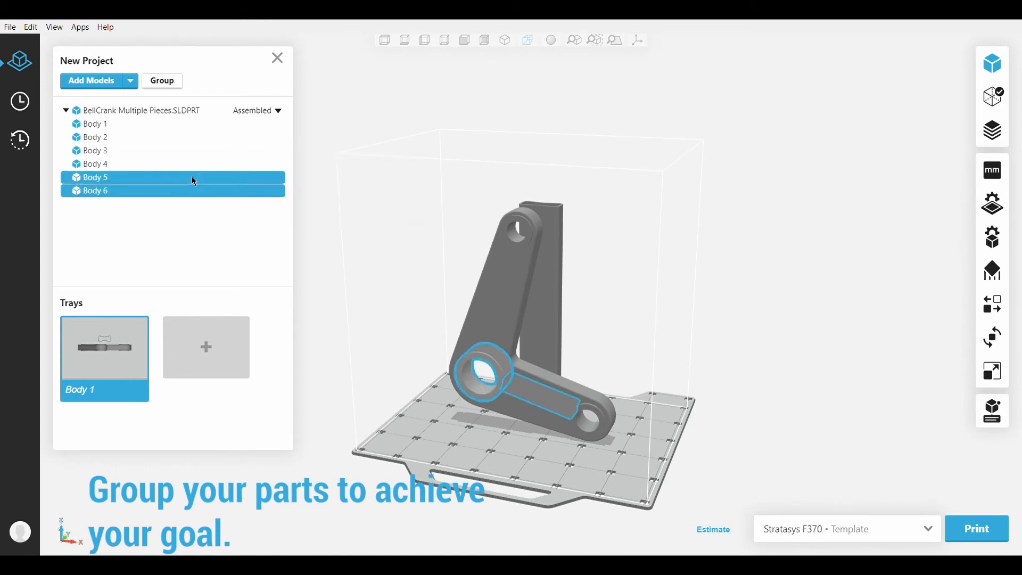
click(95, 138)
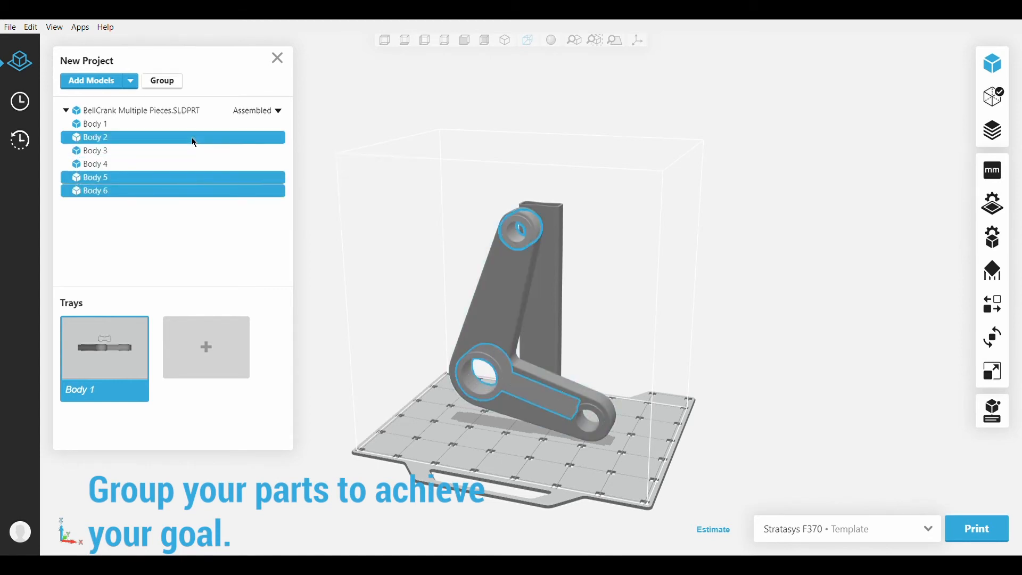
click(91, 123)
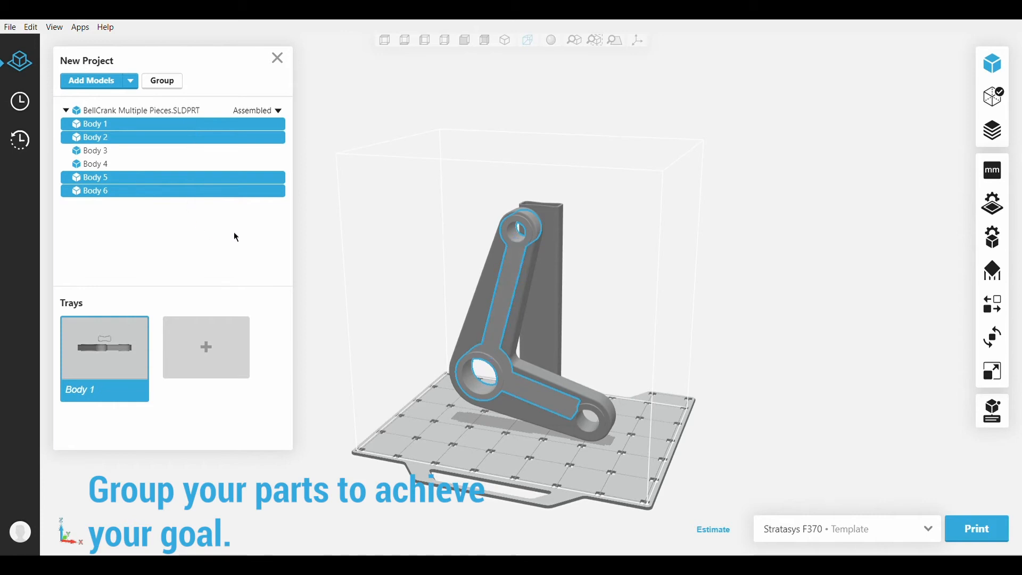
mouse_move(213, 236)
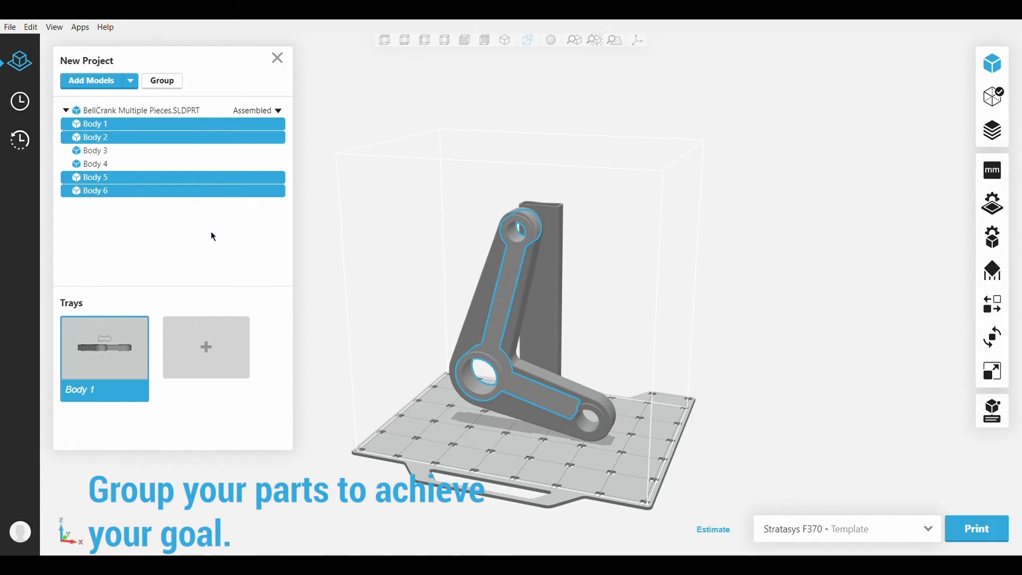
mouse_move(134, 211)
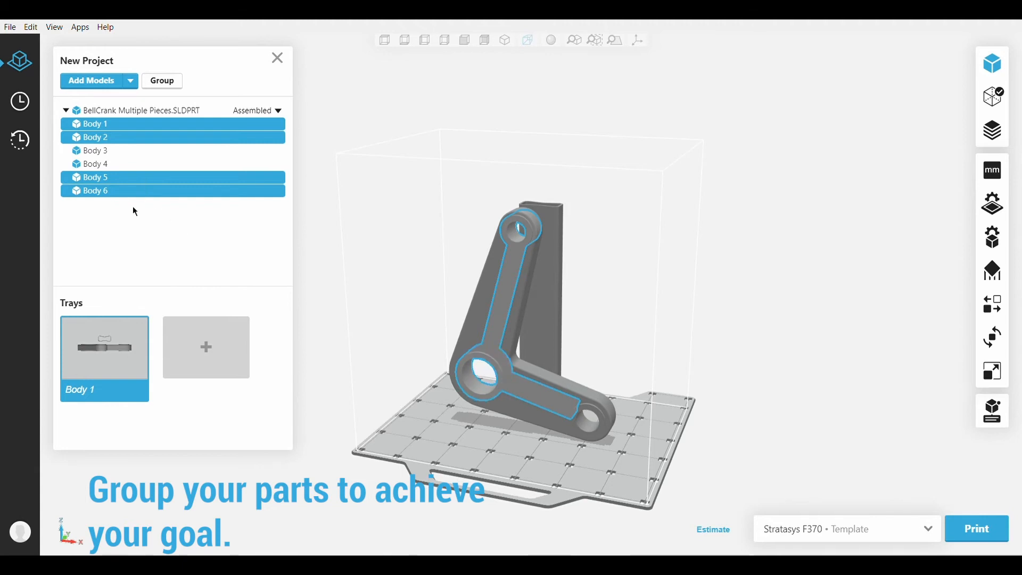
click(107, 164)
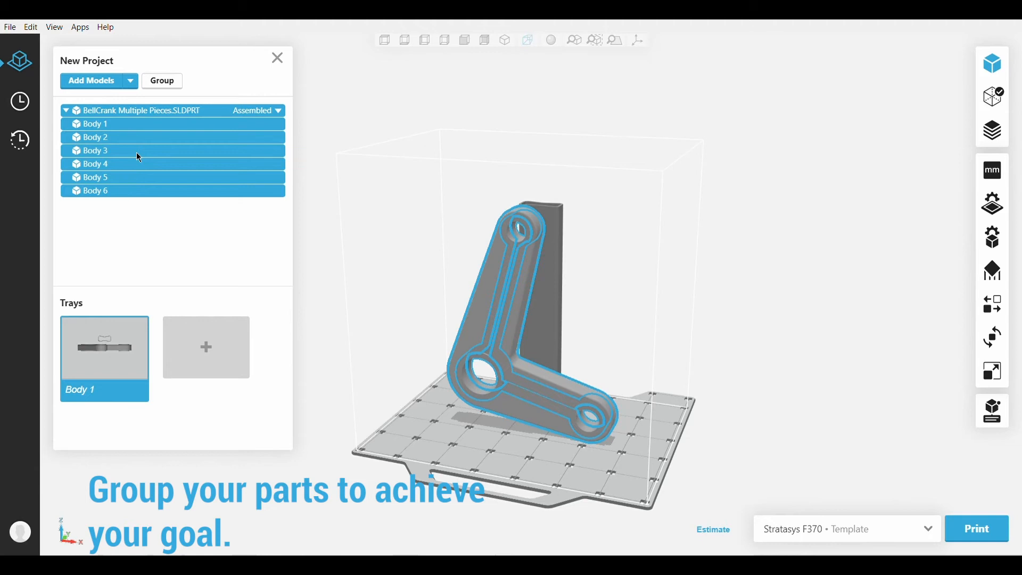
mouse_move(162, 94)
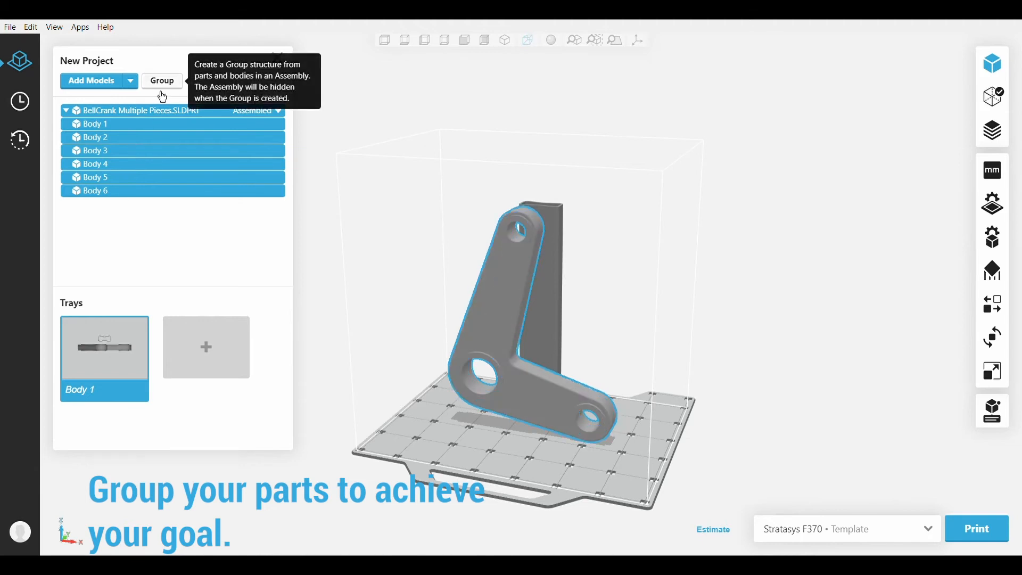
click(162, 81)
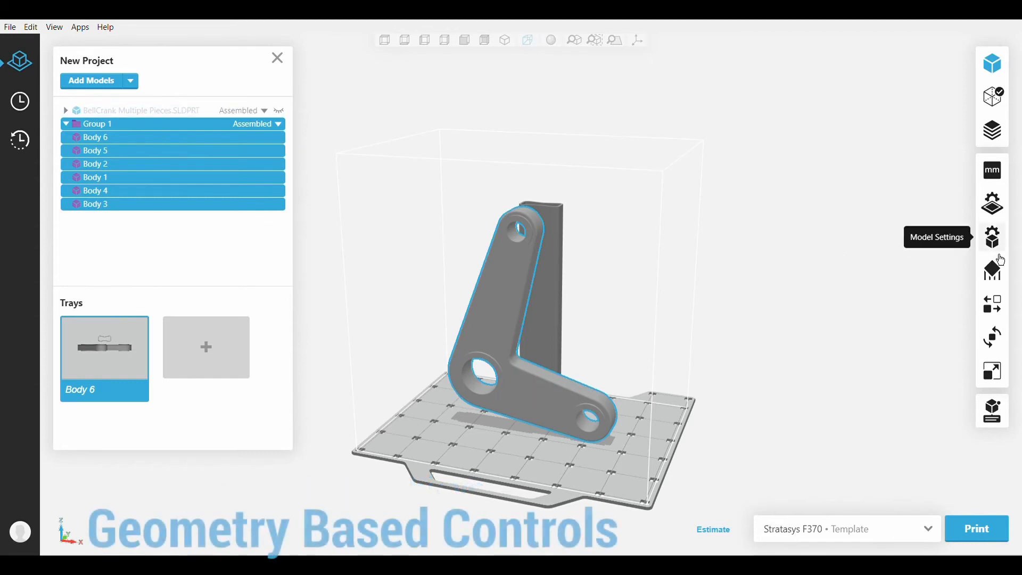
Step: Give Group 1 a new infill style with 51% density and a 113° infill angle
click(992, 236)
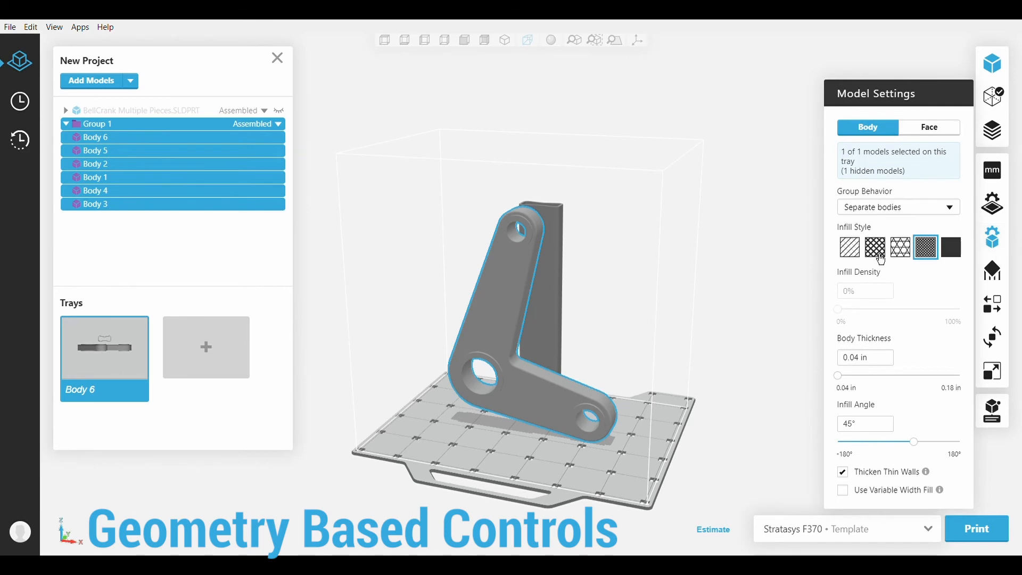
click(901, 247)
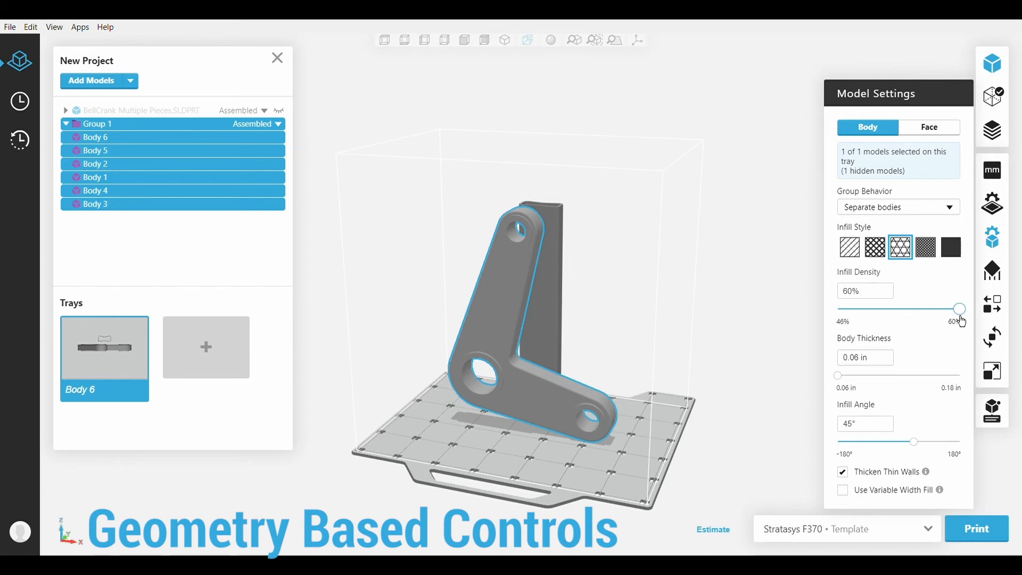
drag(959, 309, 882, 309)
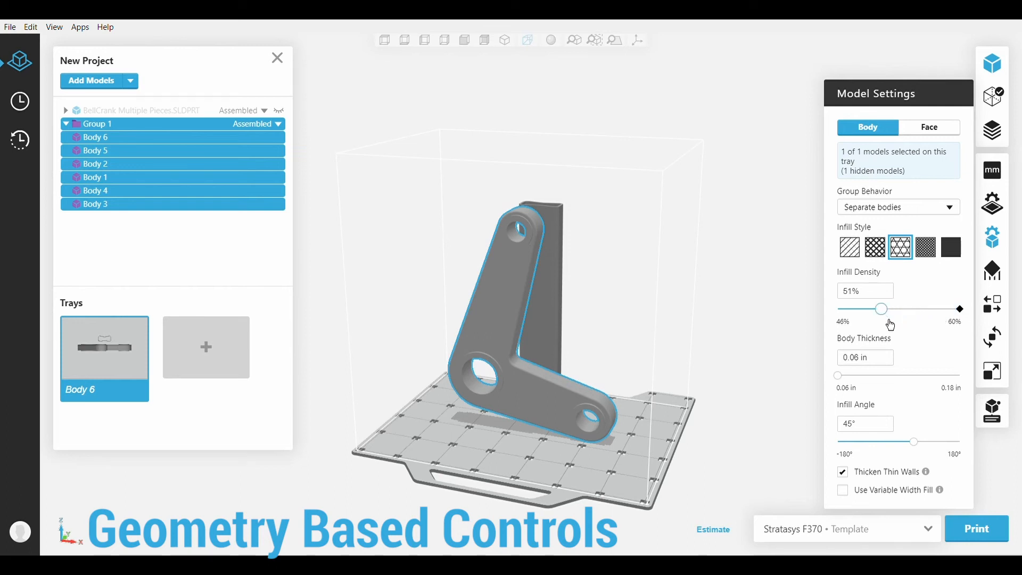
drag(913, 441, 925, 441)
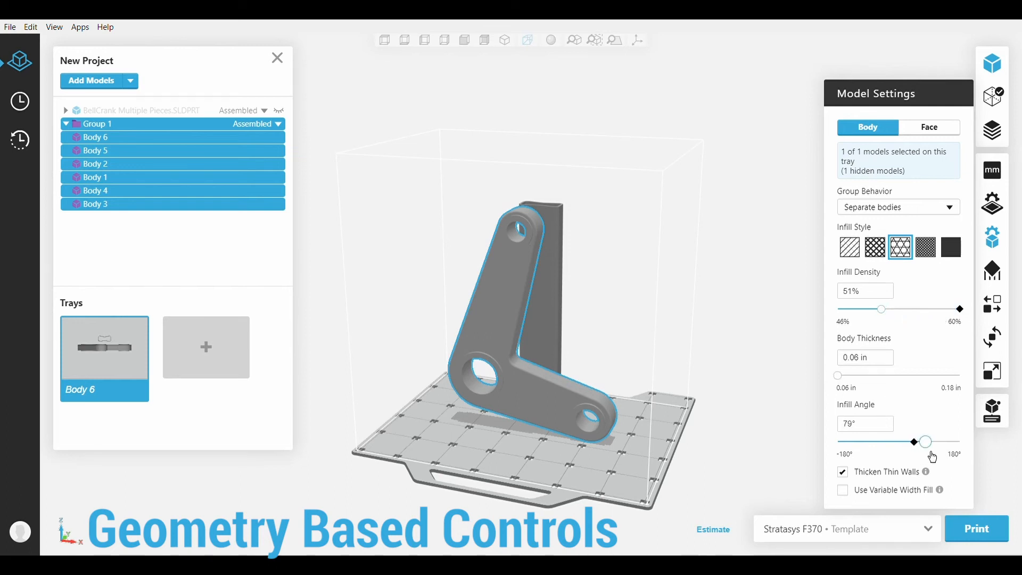
drag(925, 441, 937, 441)
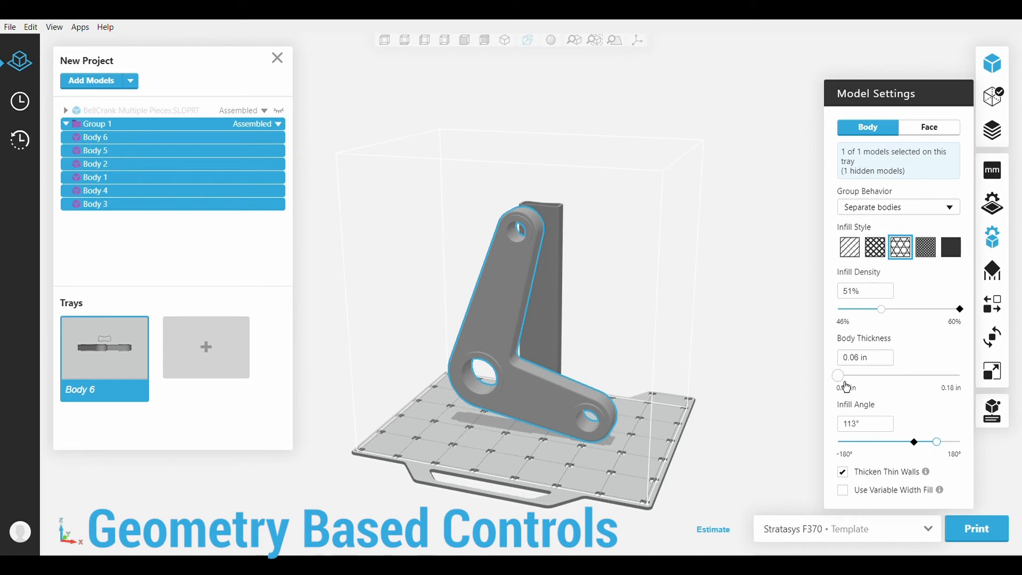
drag(839, 374, 908, 375)
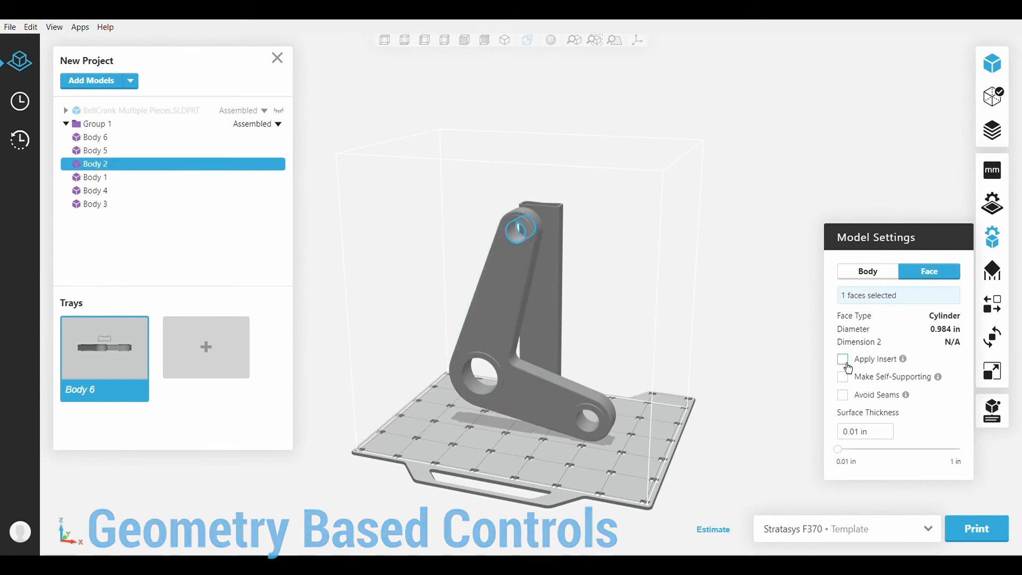
Step: Apply a #4-40 Short heat-set insert to Body 2's hole, update, and export manufacturing notes
click(843, 359)
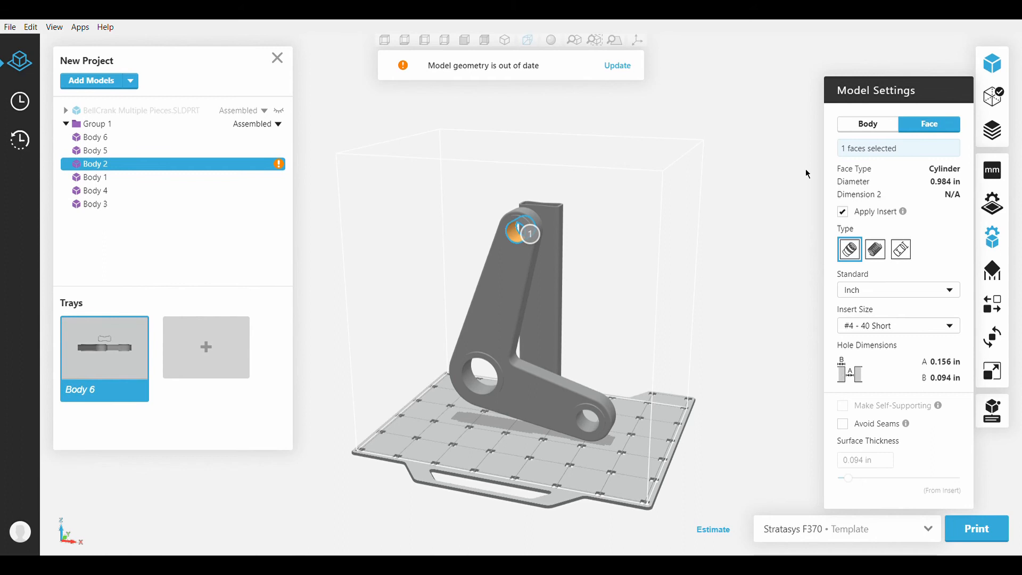
click(617, 65)
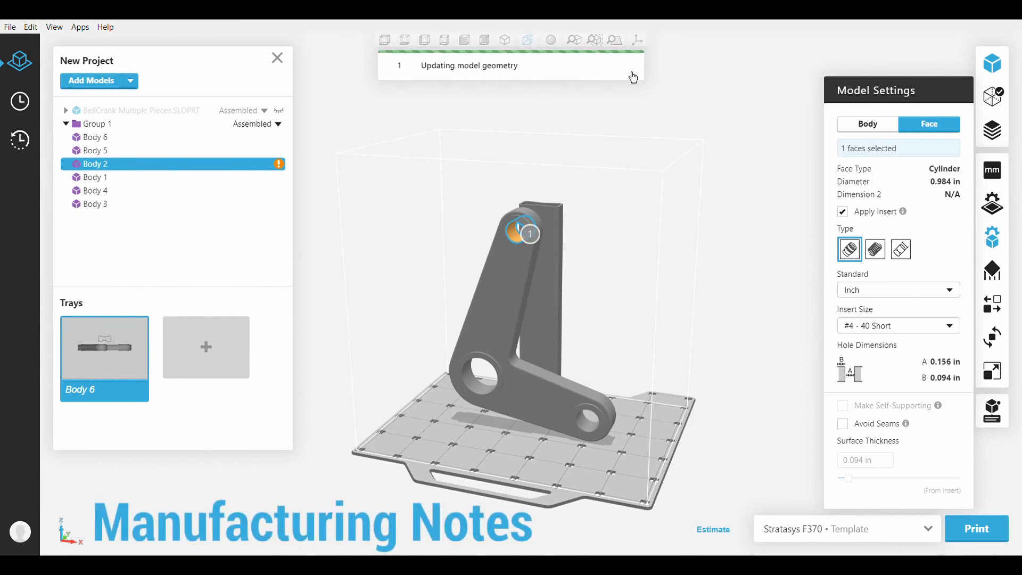
click(992, 419)
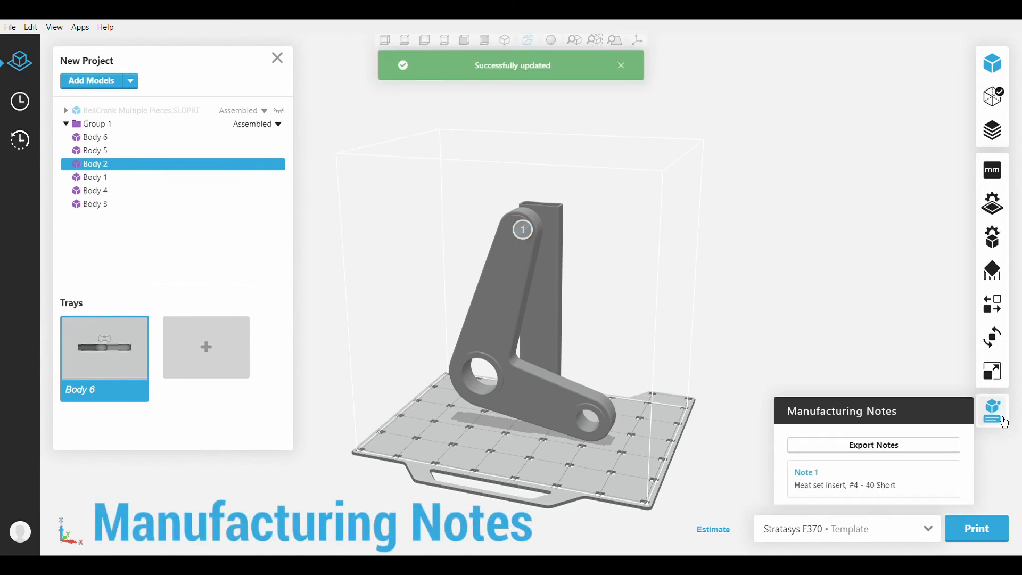
click(874, 445)
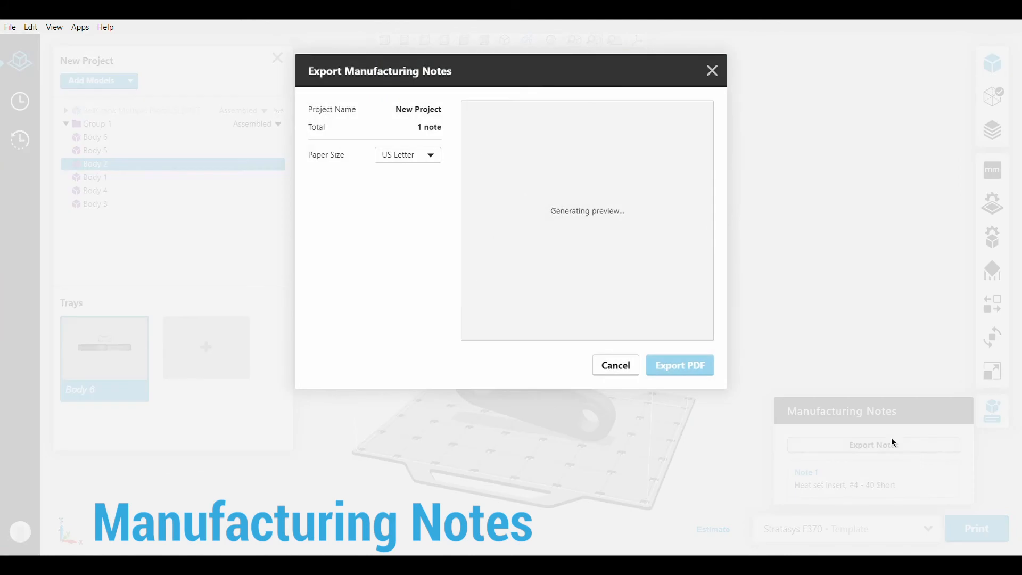